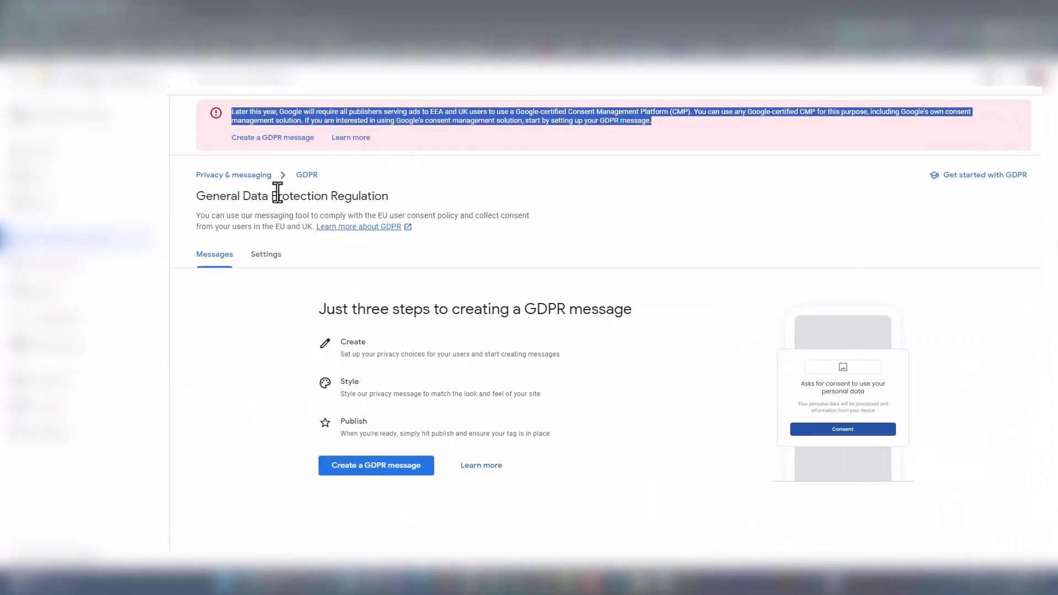
Step: Begin a new GDPR message and move past the introduction into the message editor
click(233, 112)
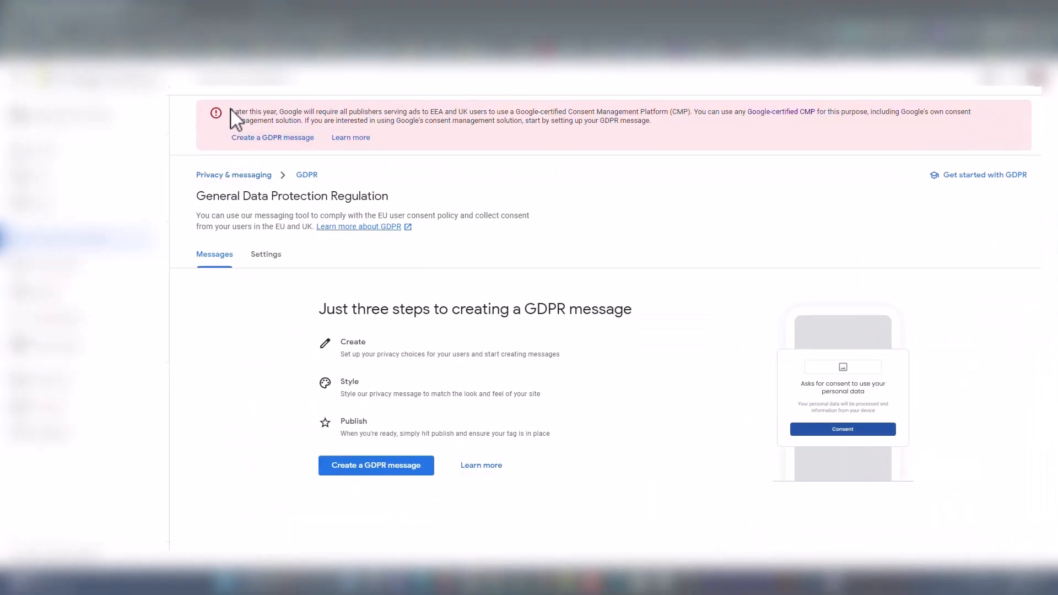
drag(230, 112, 648, 120)
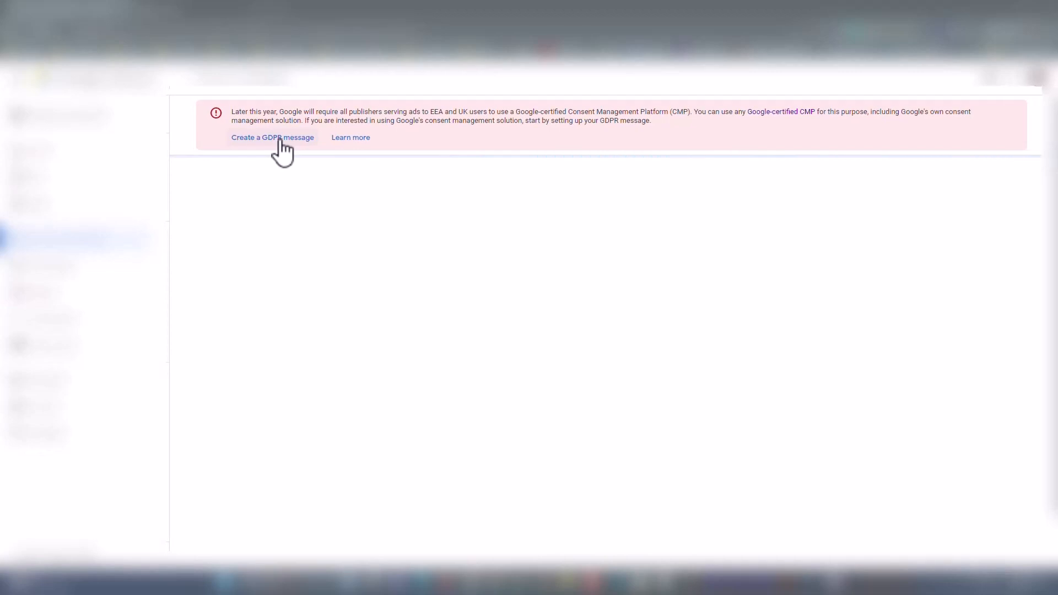
click(273, 136)
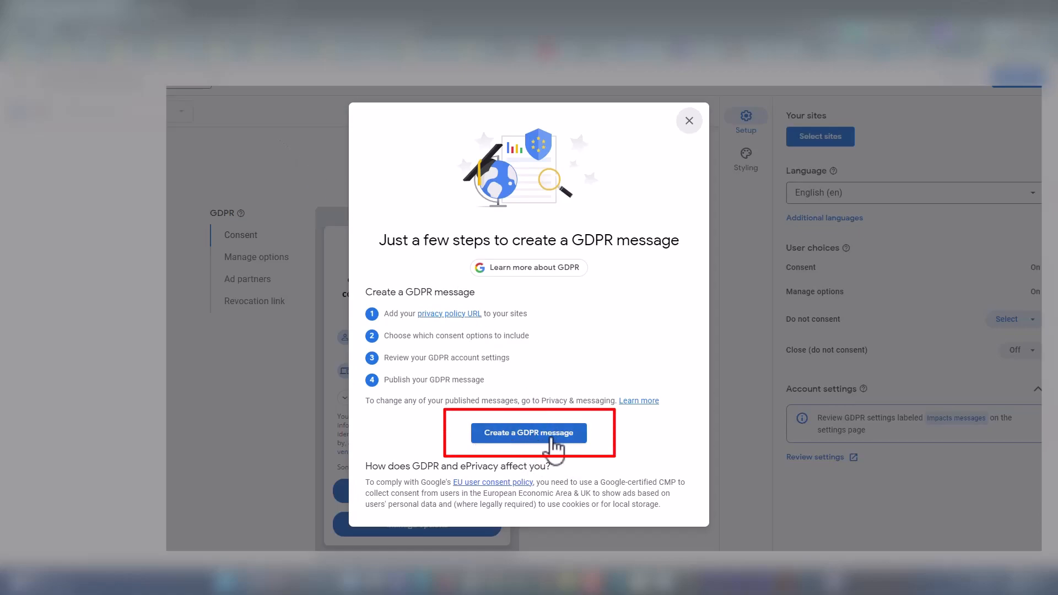
click(529, 432)
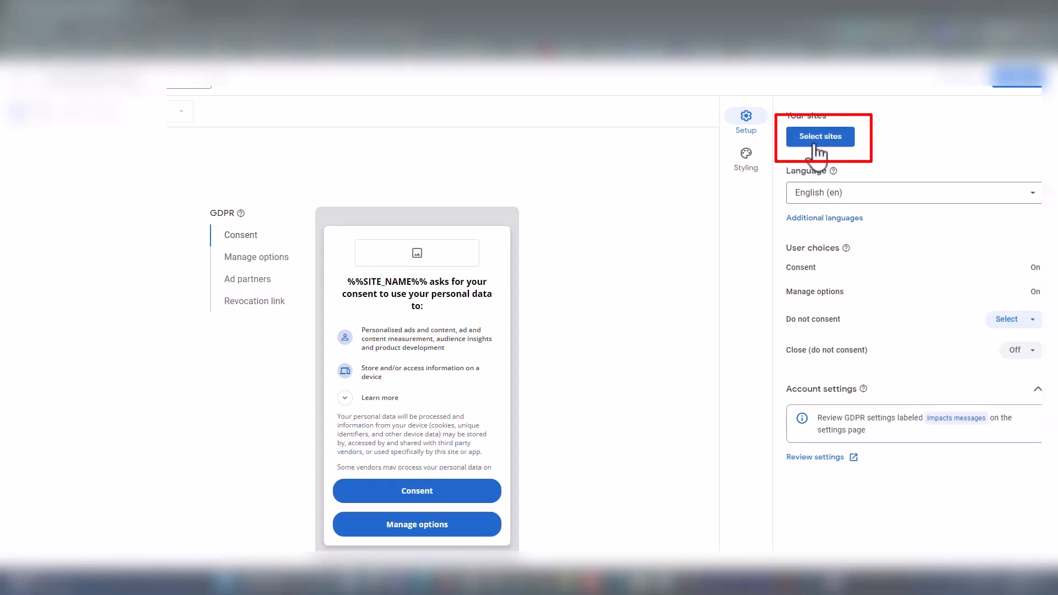
Step: Assign your site to the message so the consent preview shows its name and logo
click(820, 137)
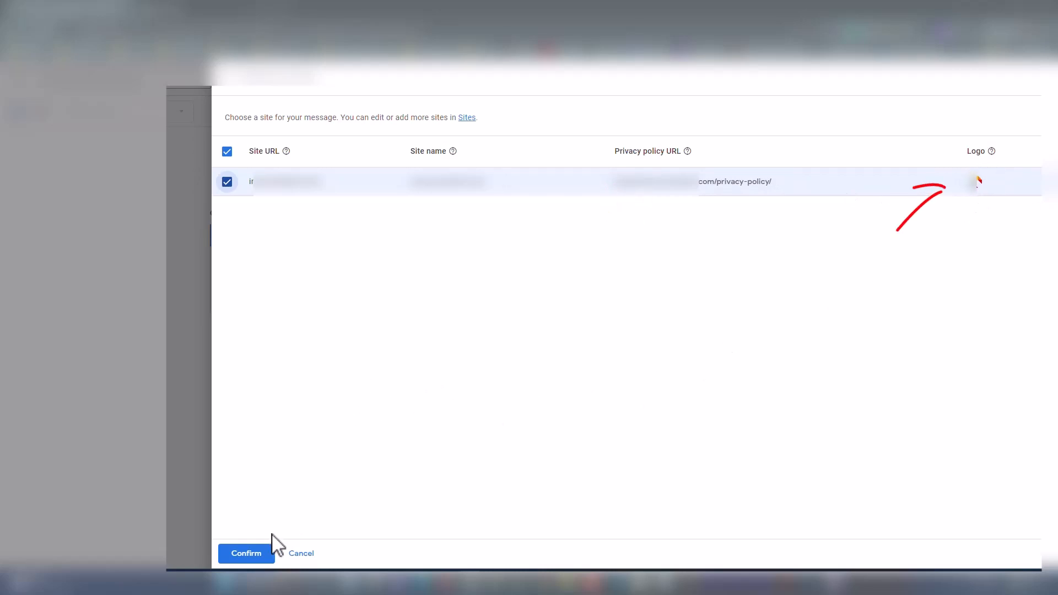
click(246, 553)
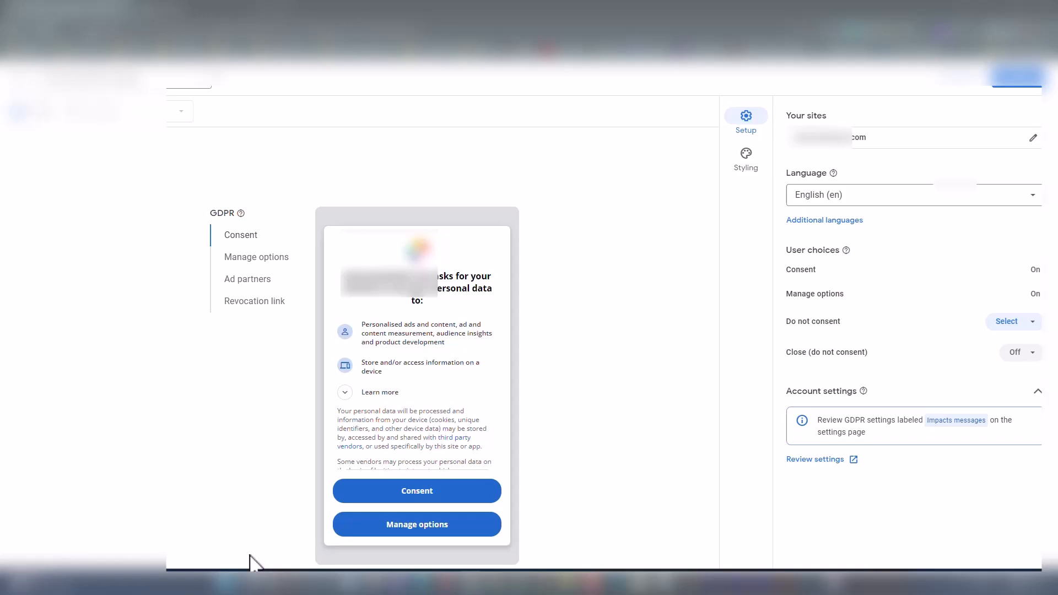
mouse_move(820, 341)
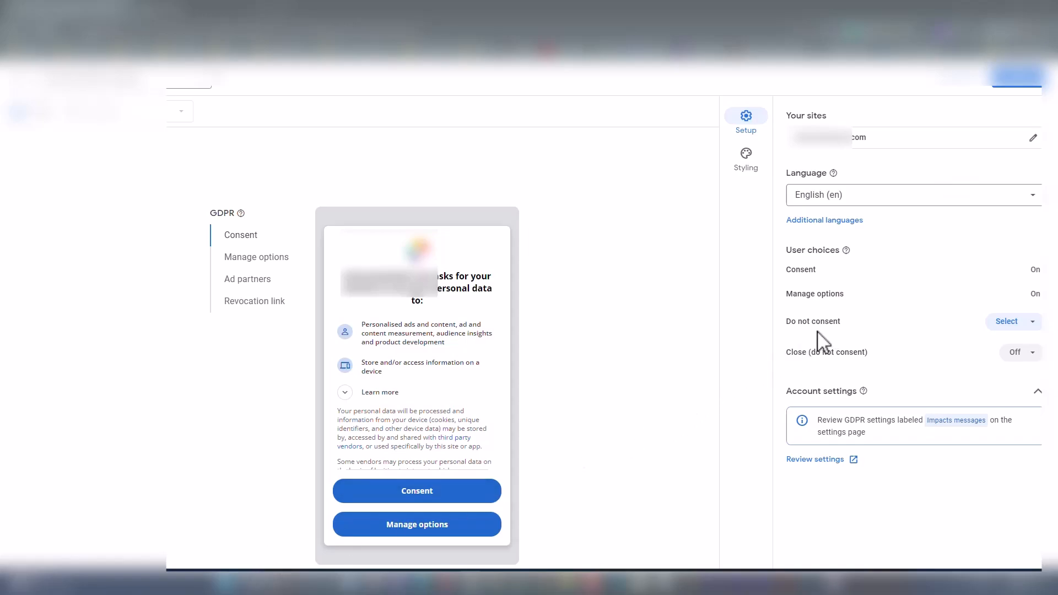
mouse_move(967, 337)
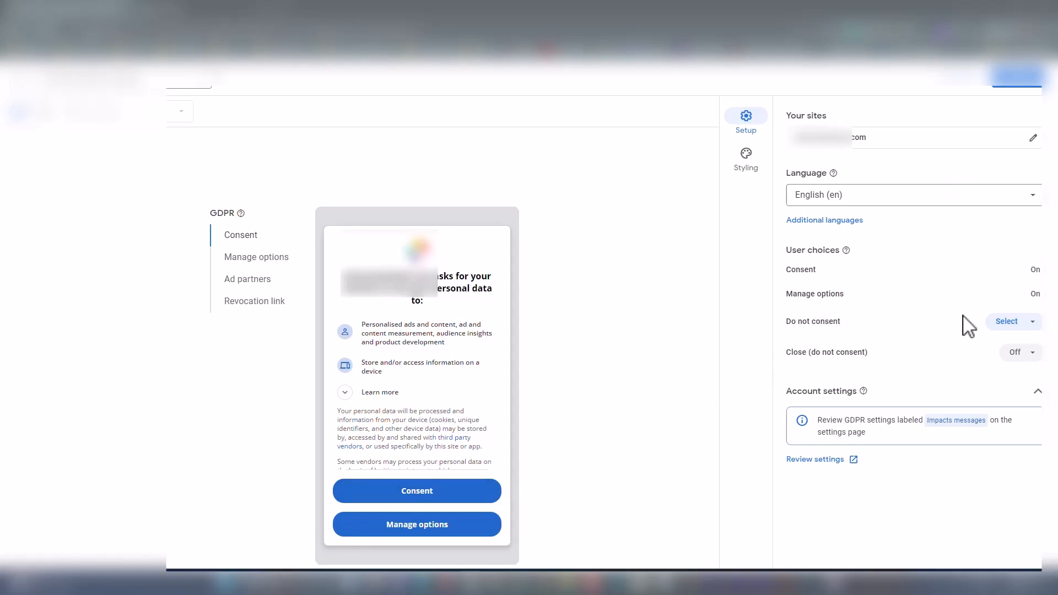
Step: Set the Do not consent user choice to On so the preview offers that button
click(1013, 322)
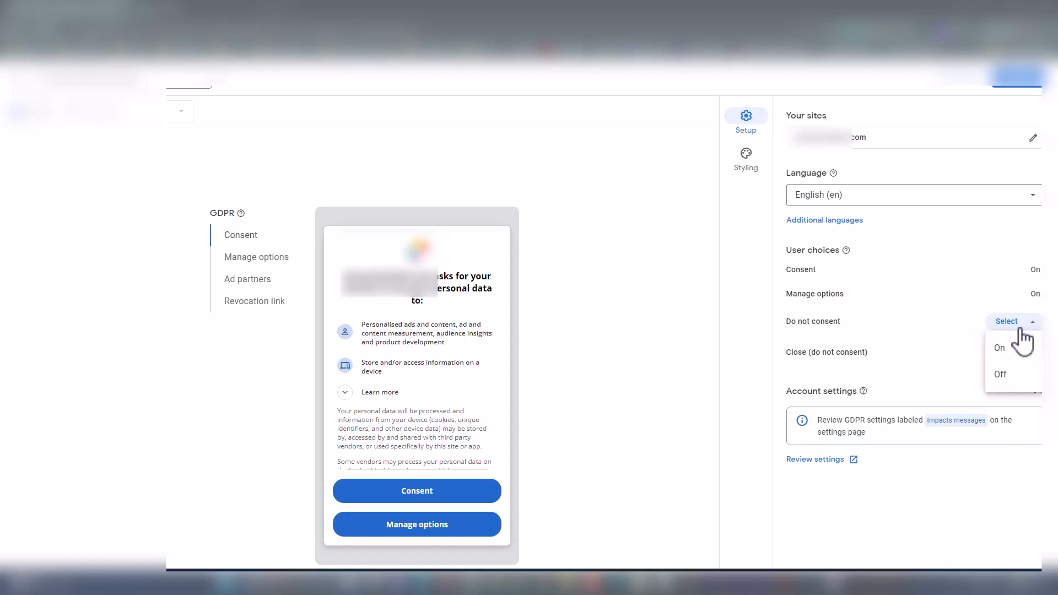
click(999, 347)
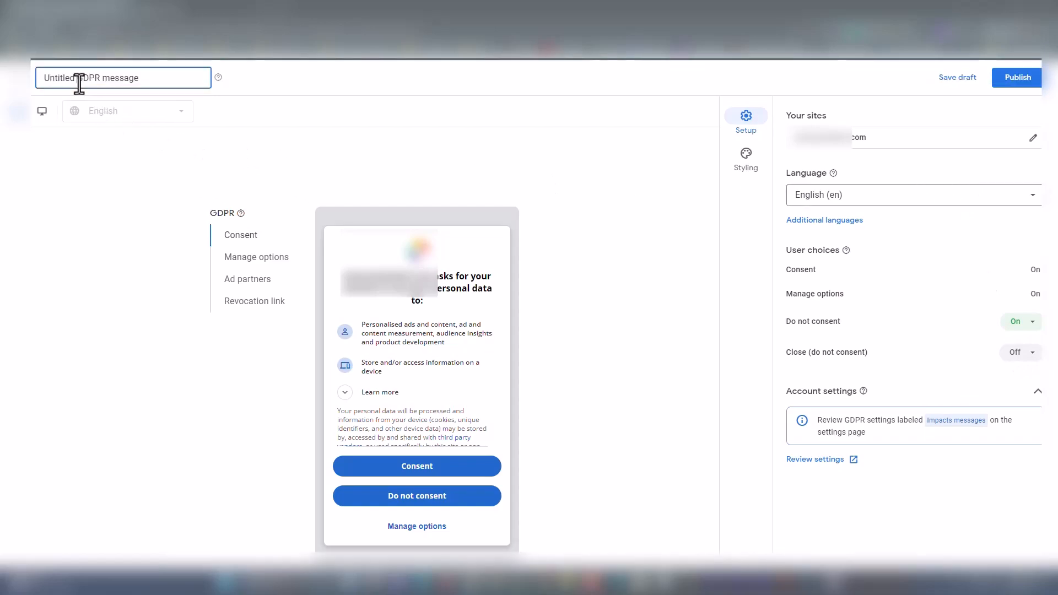
Step: Title the message 'GDPR message', publish it and confirm the publishing notice
double_click(58, 77)
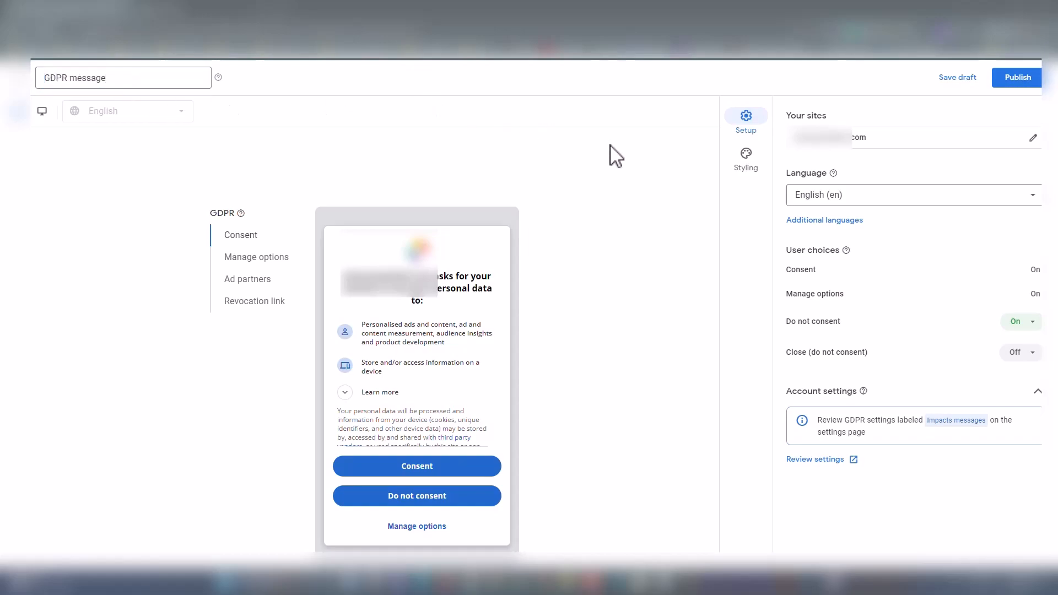
click(1017, 77)
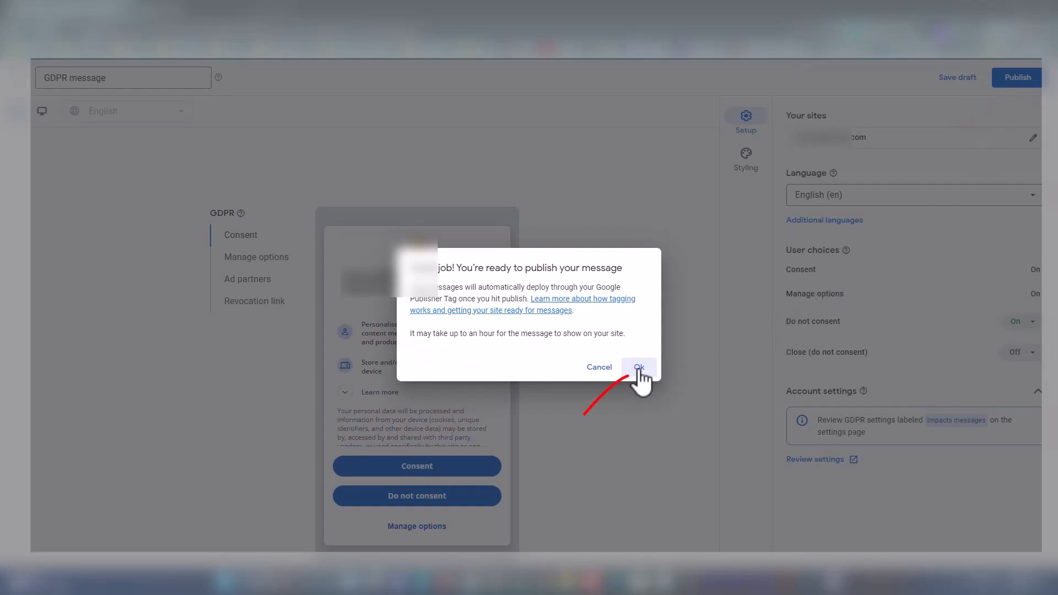
click(638, 367)
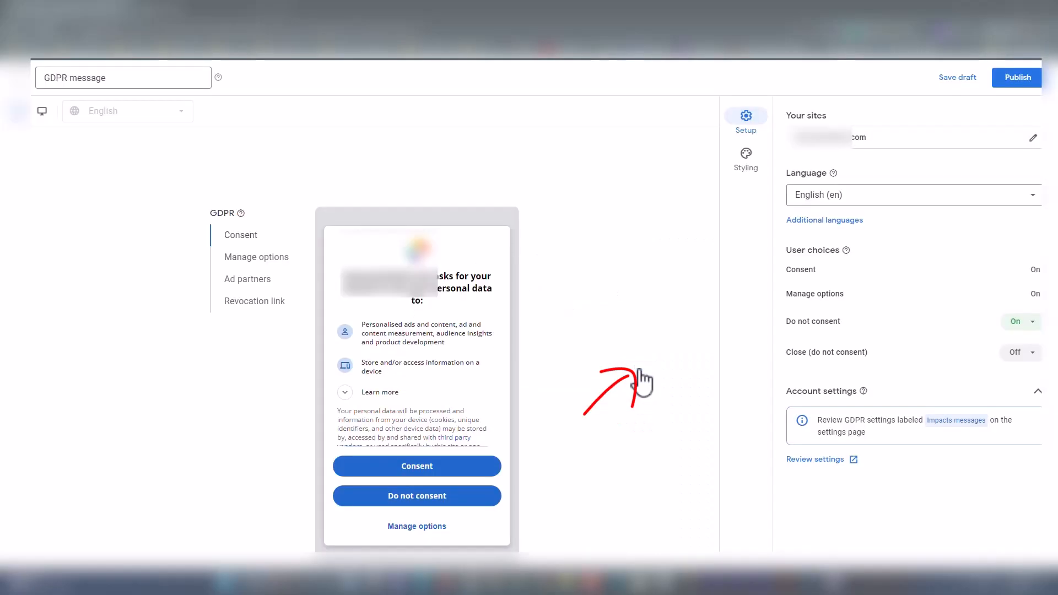